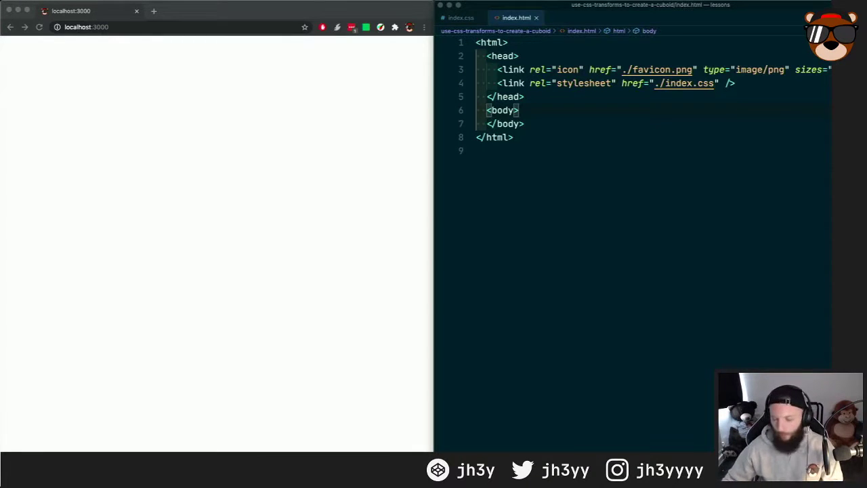
mouse_move(566, 393)
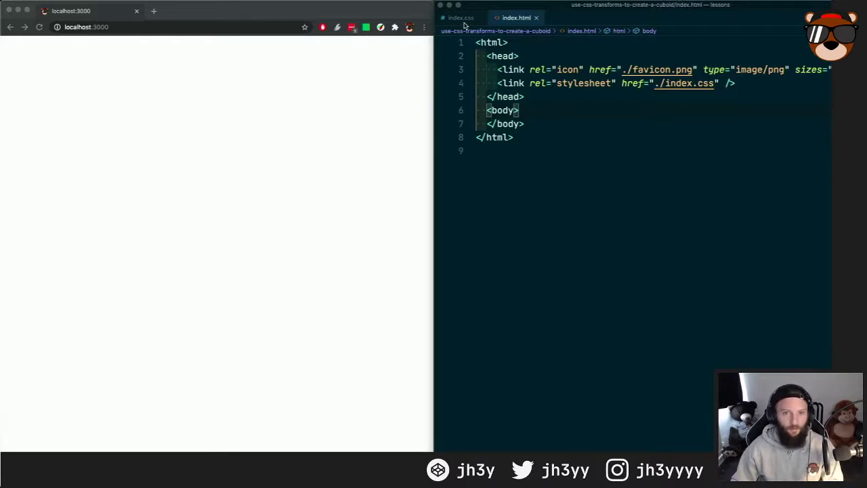
mouse_move(301, 143)
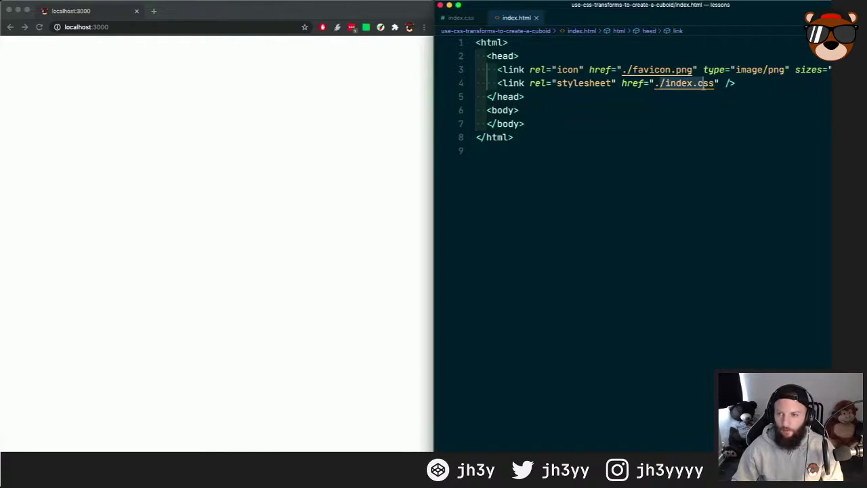
Step: Write a div.cube wrapping six div.cube__side children containing the numbers 1 to 6
click(520, 111)
text(<)
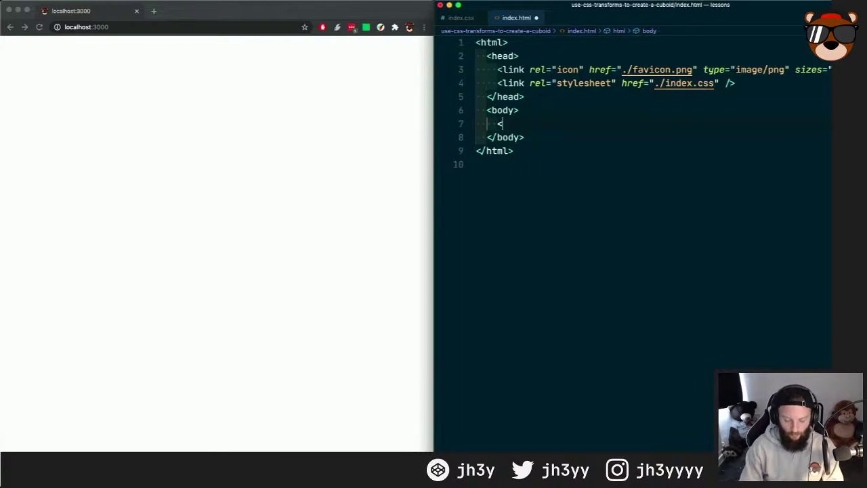
text(div class="cube)
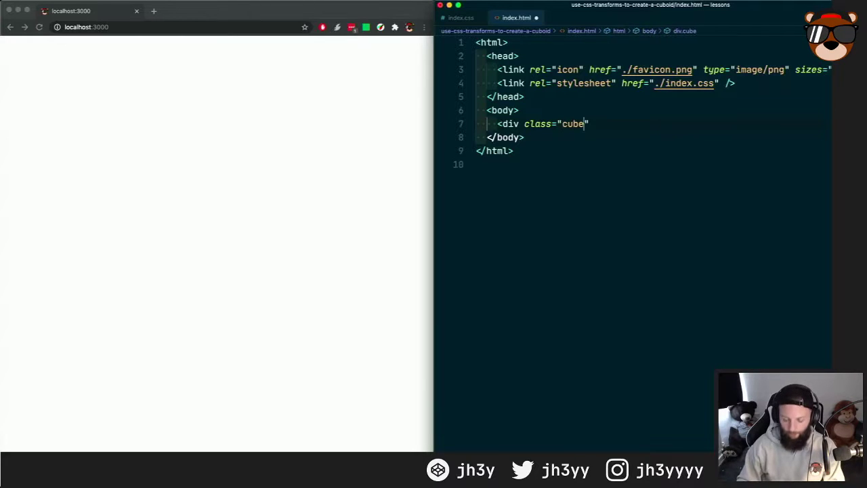
text(>)
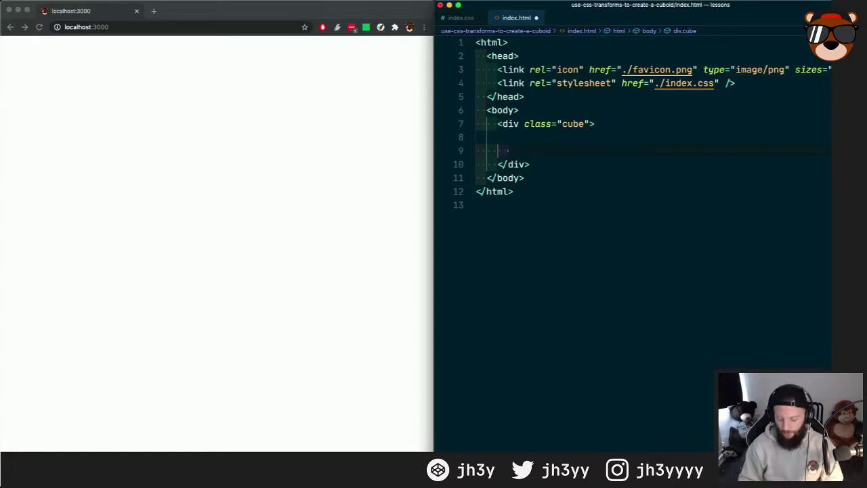
text(<)
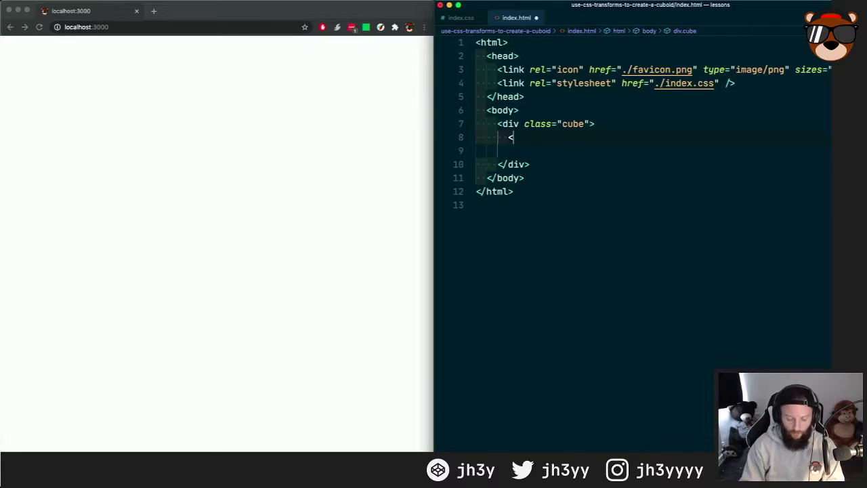
text(div class=")
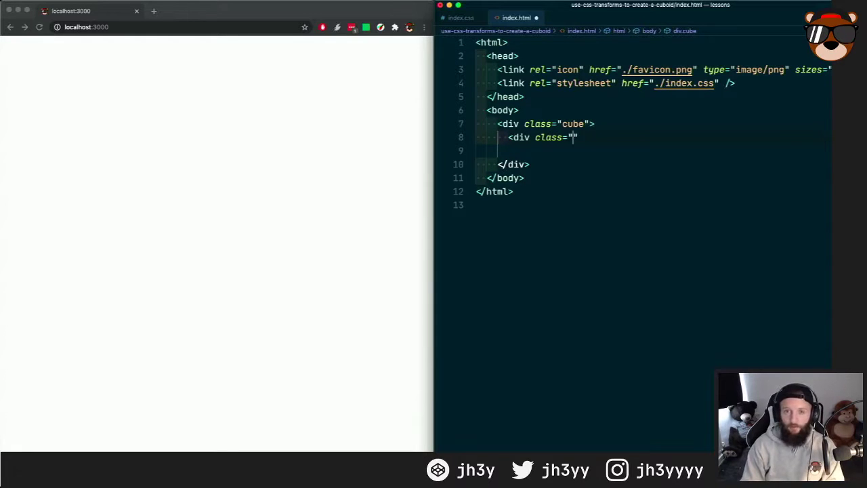
text(cube__side)
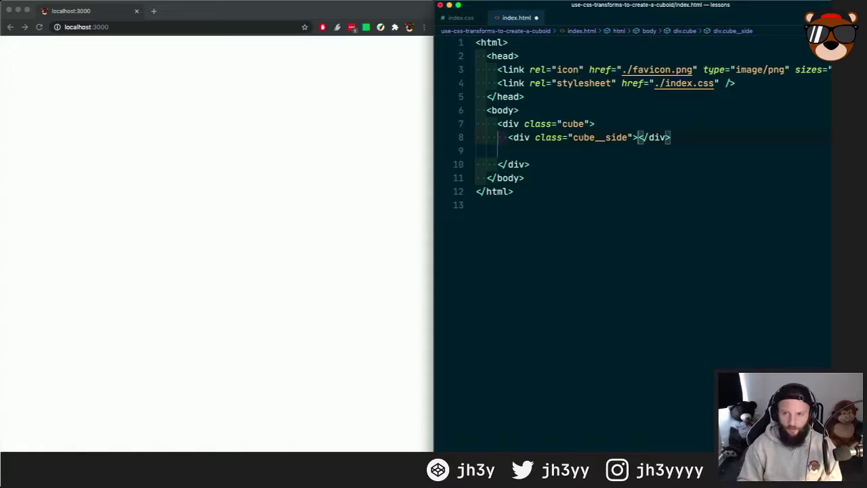
text(1)
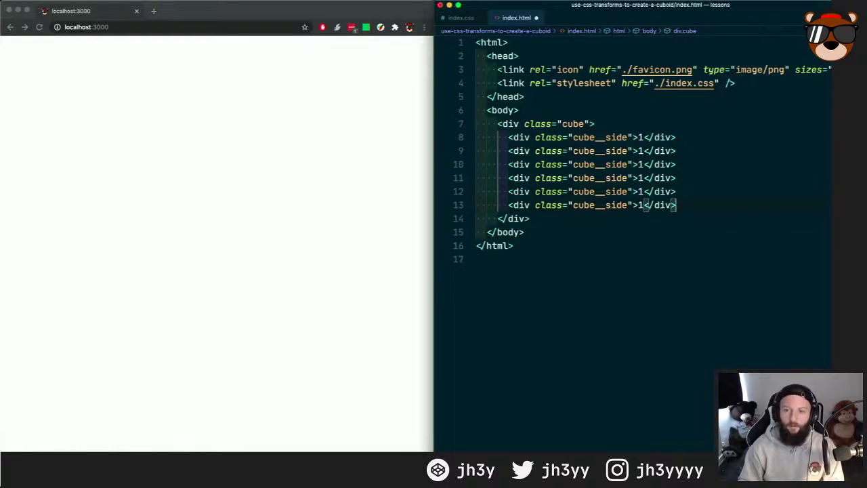
text(6)
click(653, 163)
text(3)
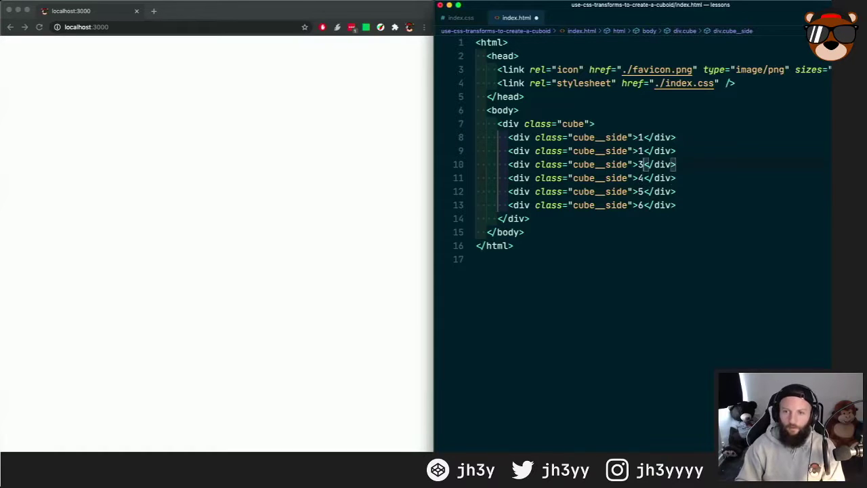
text(2)
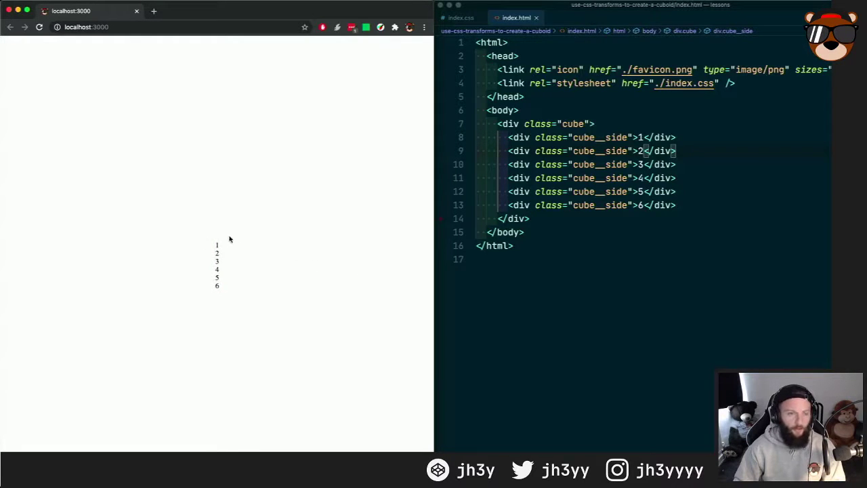
Step: Add .cube { height: 200px; width: 200px; } after the body rule in index.css and save
click(461, 17)
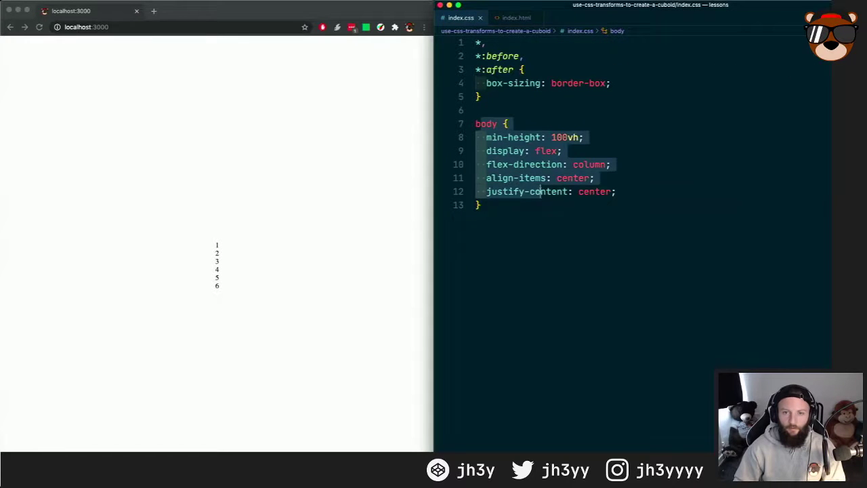
click(542, 205)
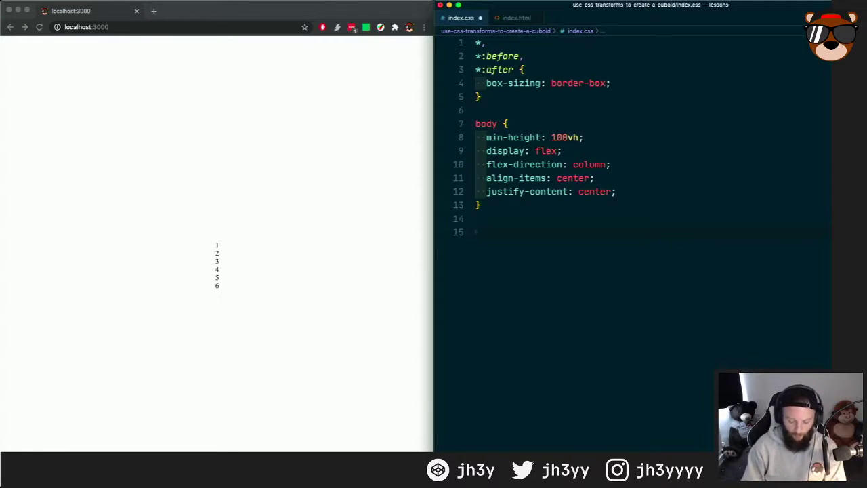
text(.cube {)
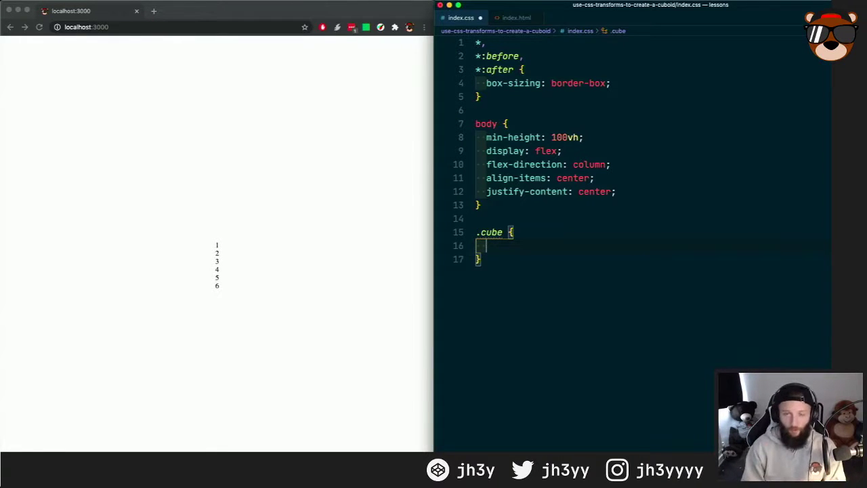
text(height:)
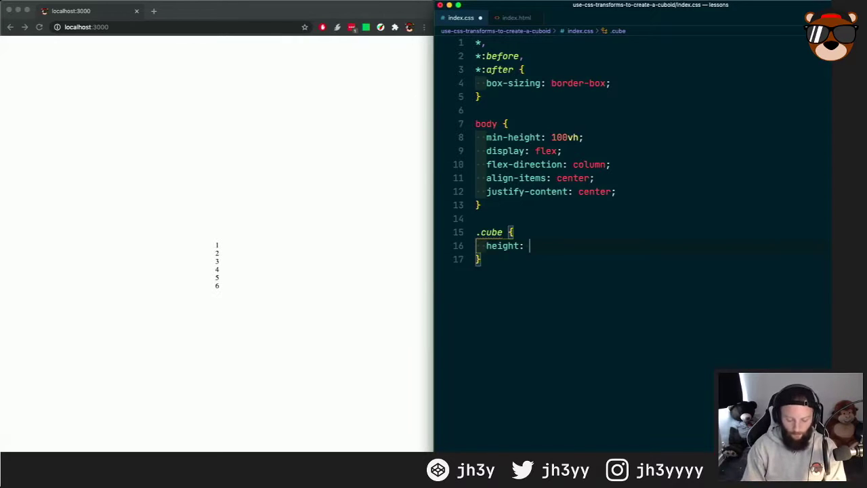
text(200px;)
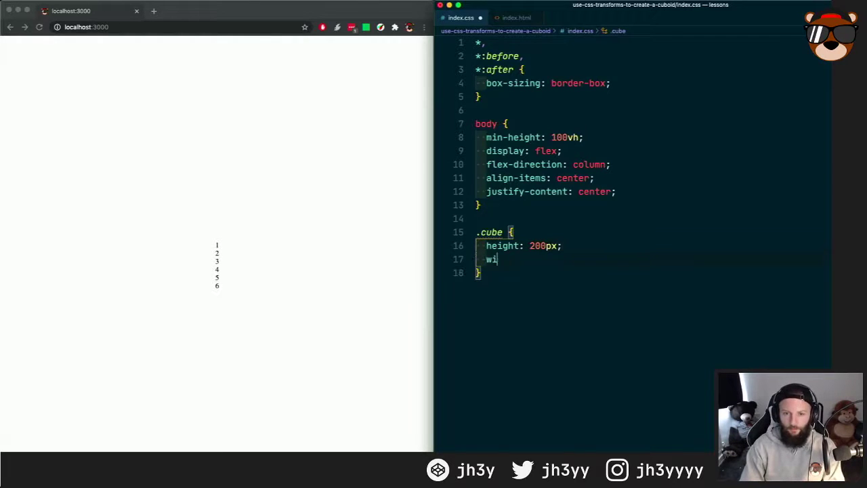
text(dth: 200px;)
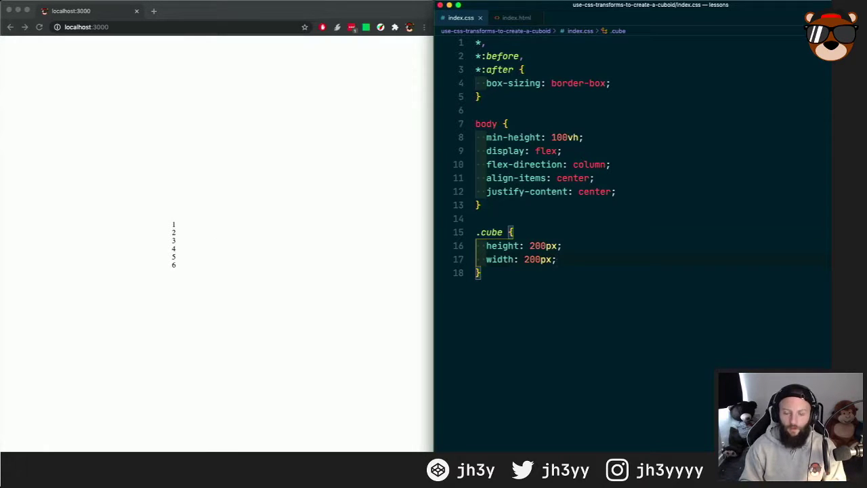
key(enter)
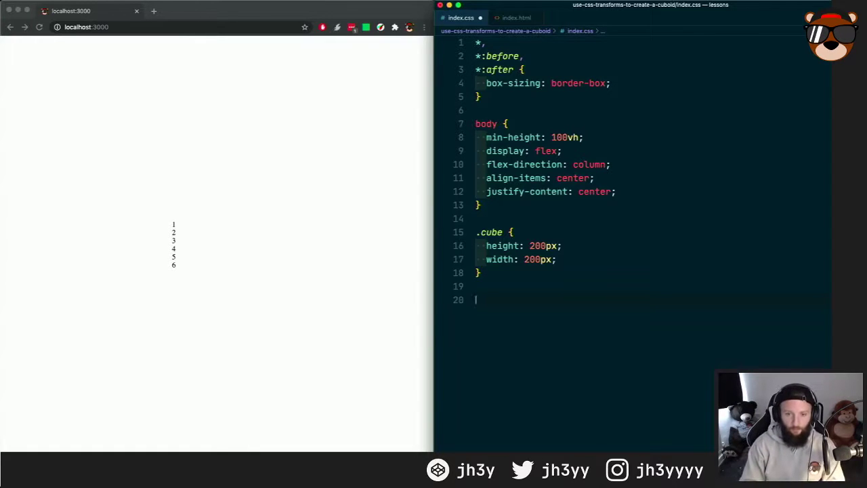
Step: Start .cube__side with height and width 100% and background hsla(0, 50%, 50%, 0.5)
text(.cube__side {)
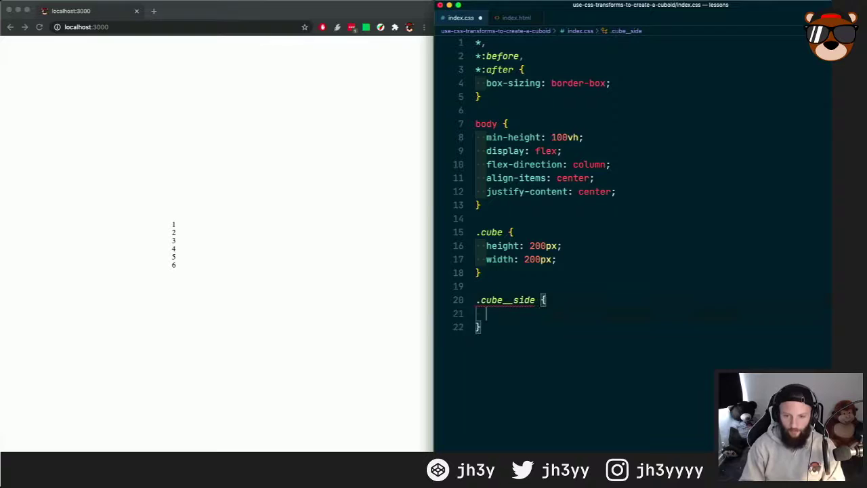
text(height: 100%;)
text(width: 1)
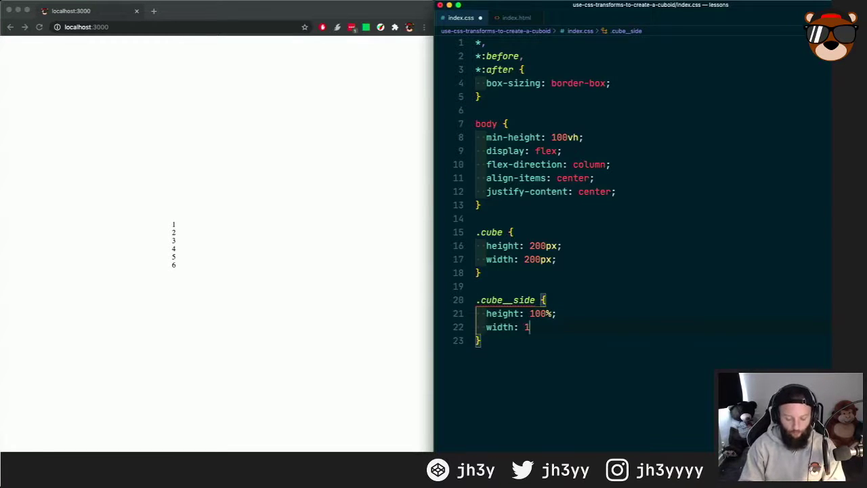
text(00%;)
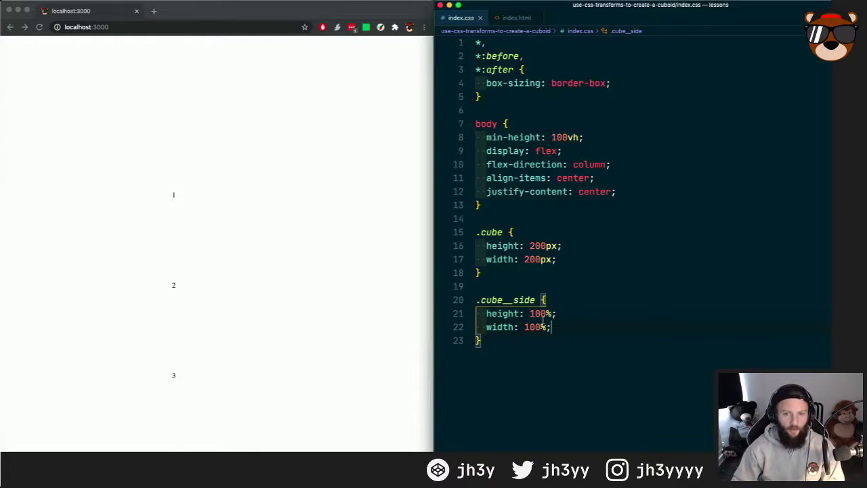
key(Return)
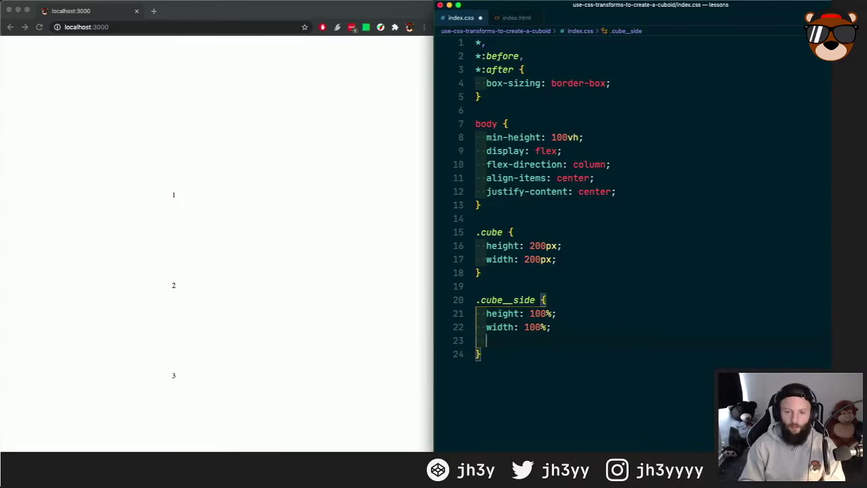
text(background:)
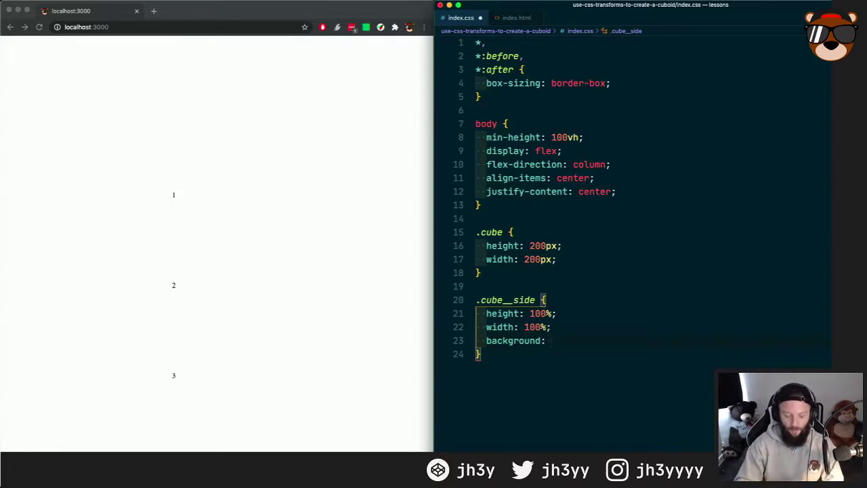
text(hsla)
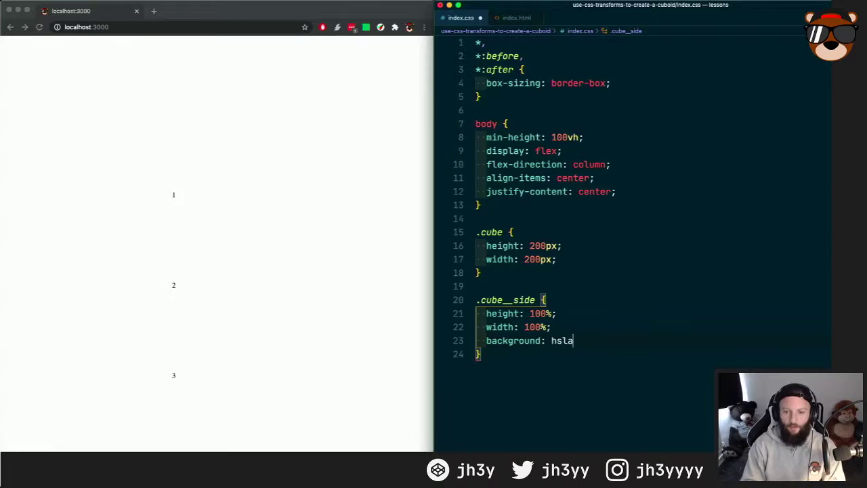
text((0))
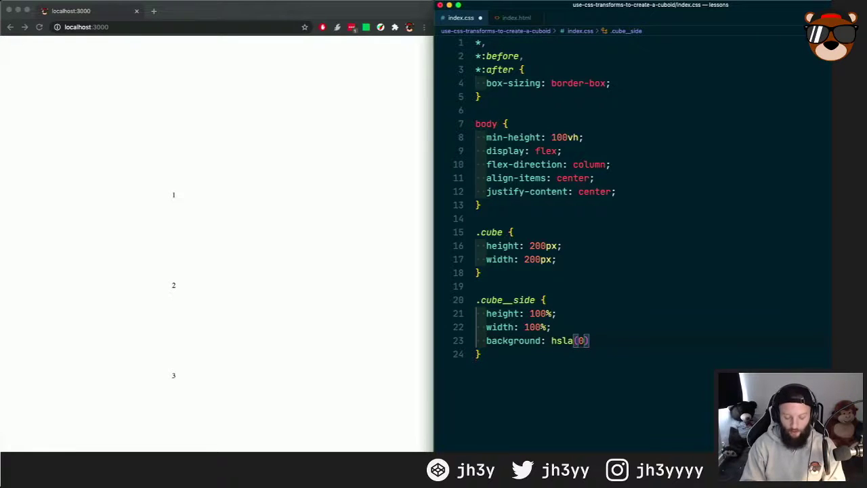
text(0, 50%, 50%, 0.5)
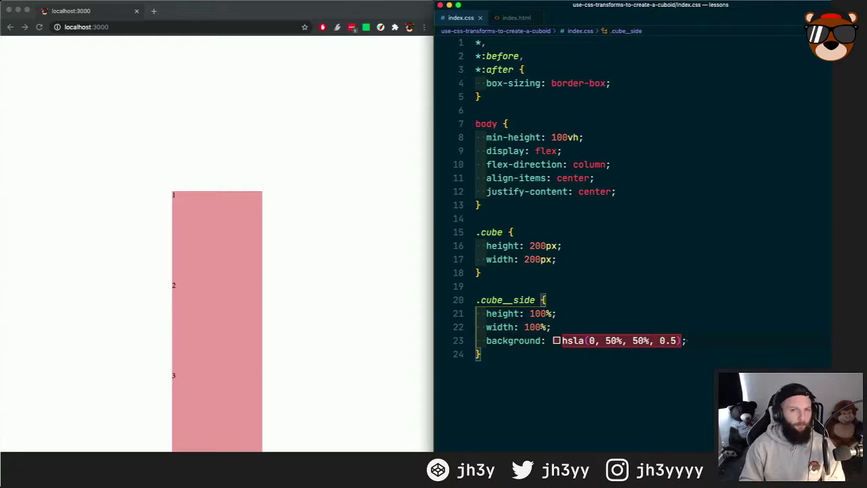
Step: Give .cube__side a border of 2px solid hsl(0, 0%, 10%)
key(Enter)
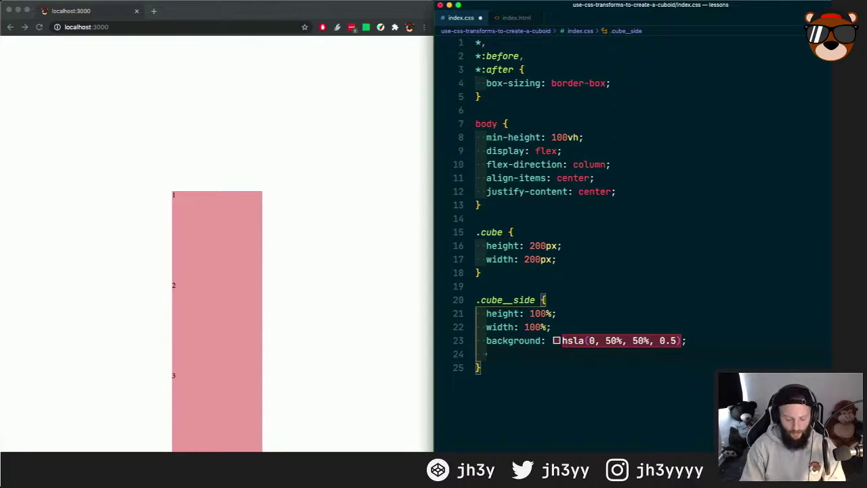
text(border:)
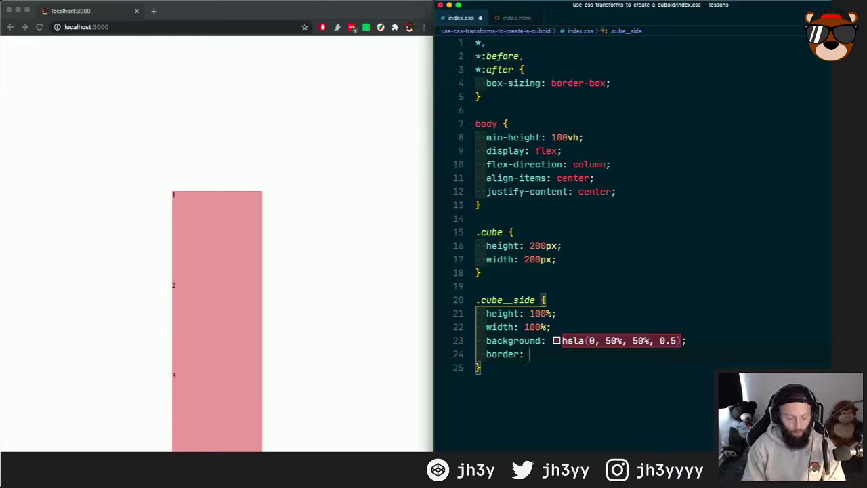
text(2px)
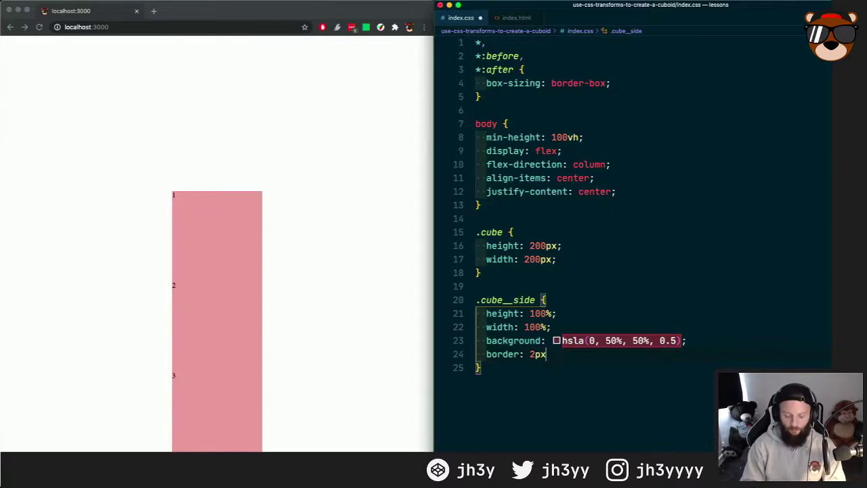
text(solid)
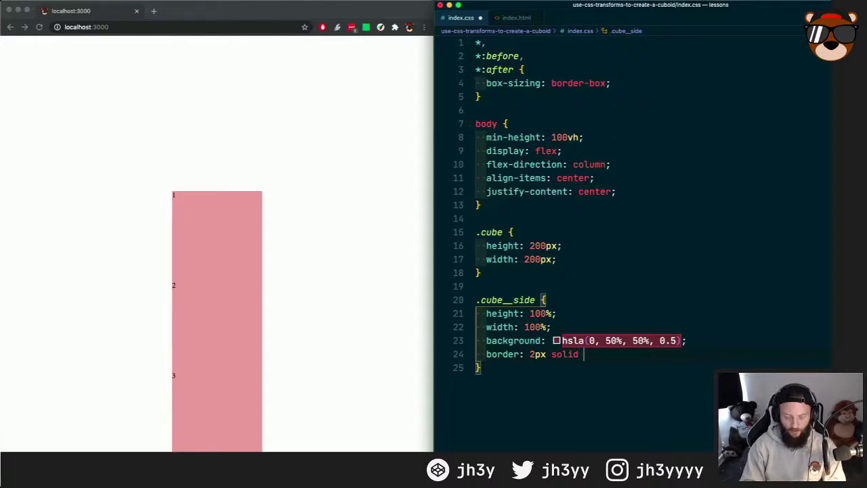
text(hsl)
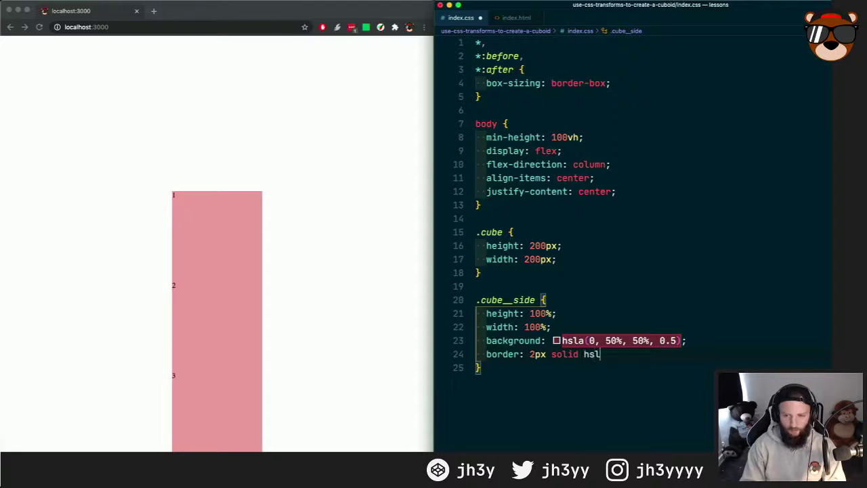
text((0, 0))
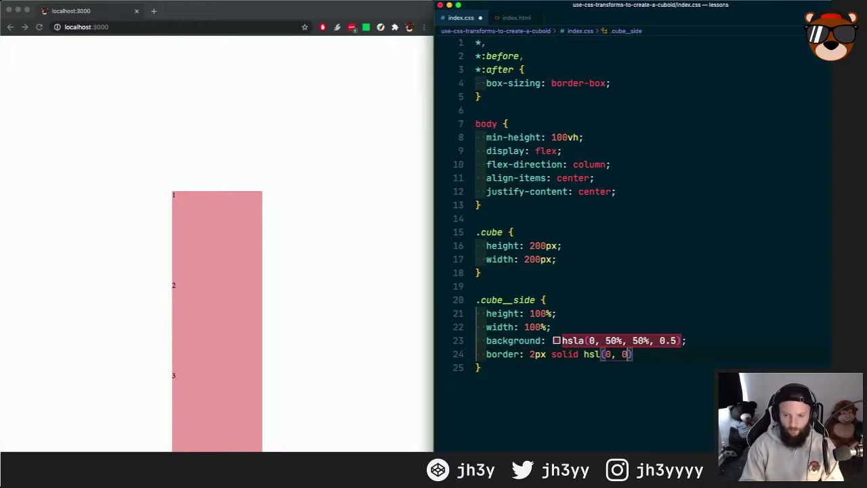
text(%, 10%))
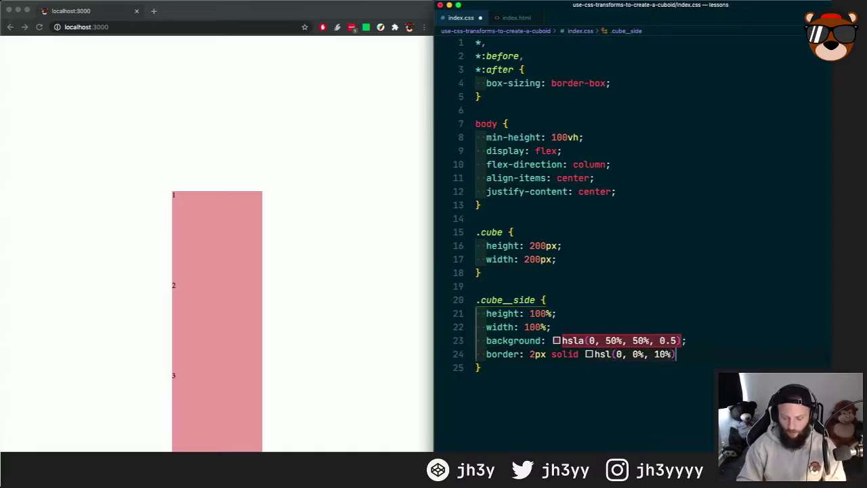
text(;)
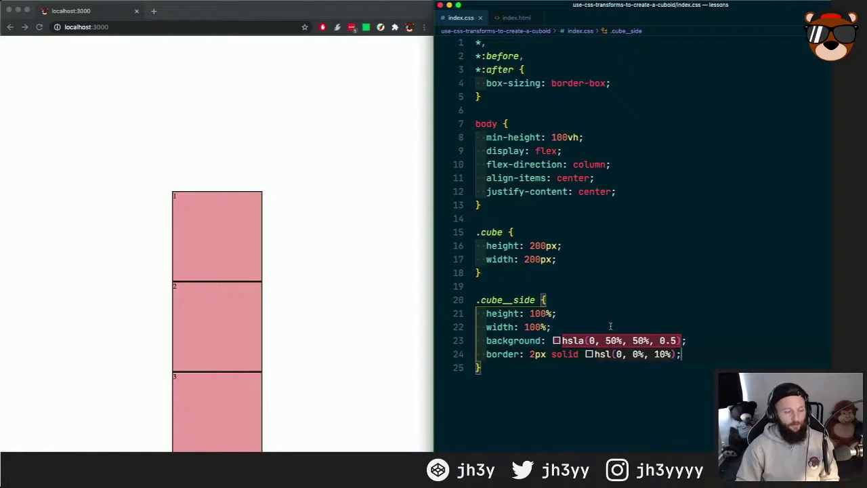
mouse_move(236, 305)
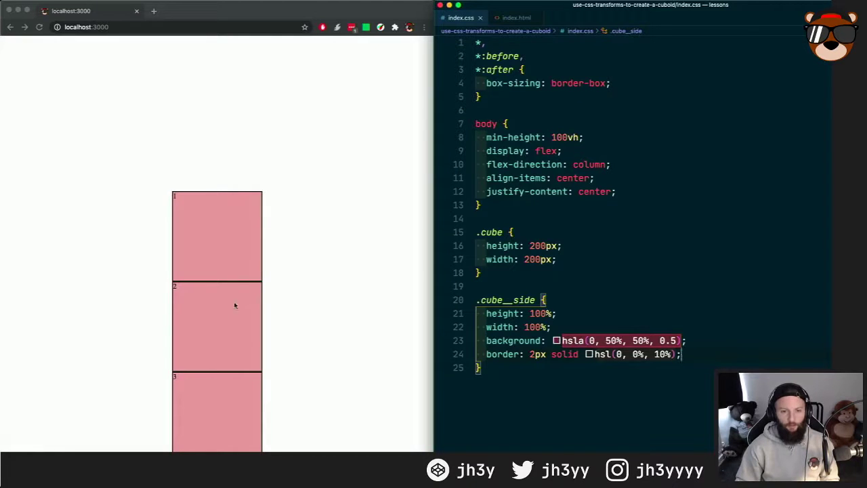
mouse_move(229, 339)
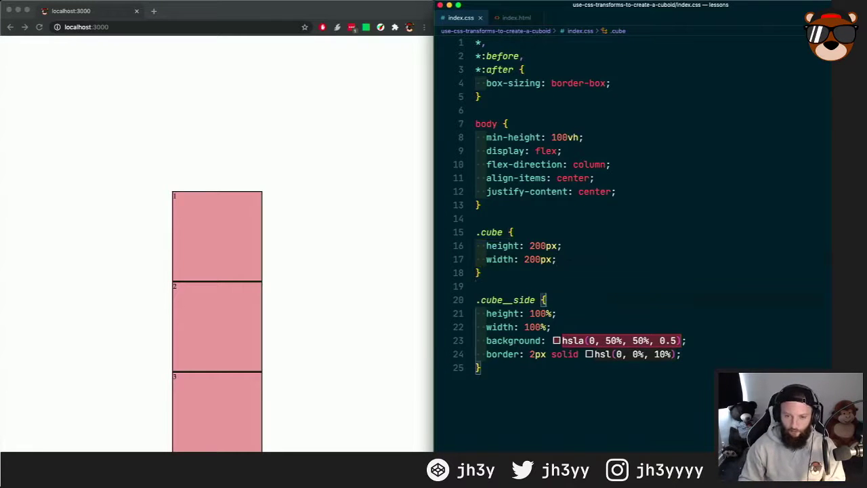
Step: Position .cube__side absolute and .cube relative so the sides overlap as one red square
text(position: absolute;)
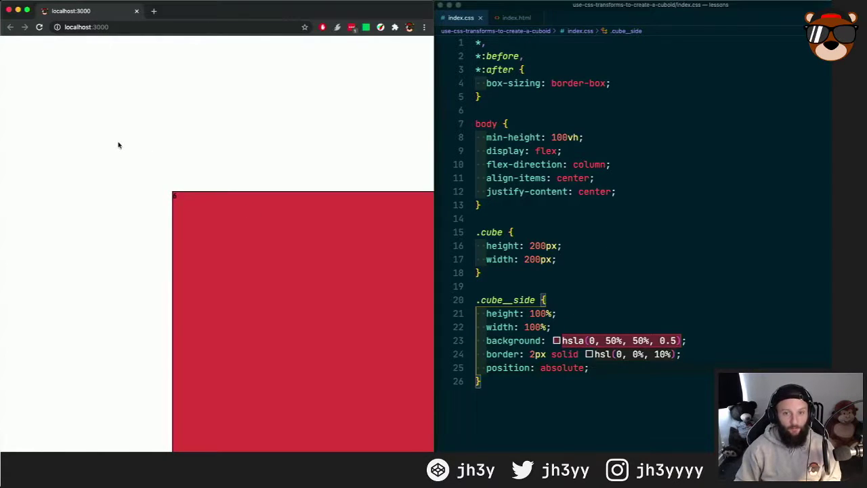
click(558, 260)
text(position)
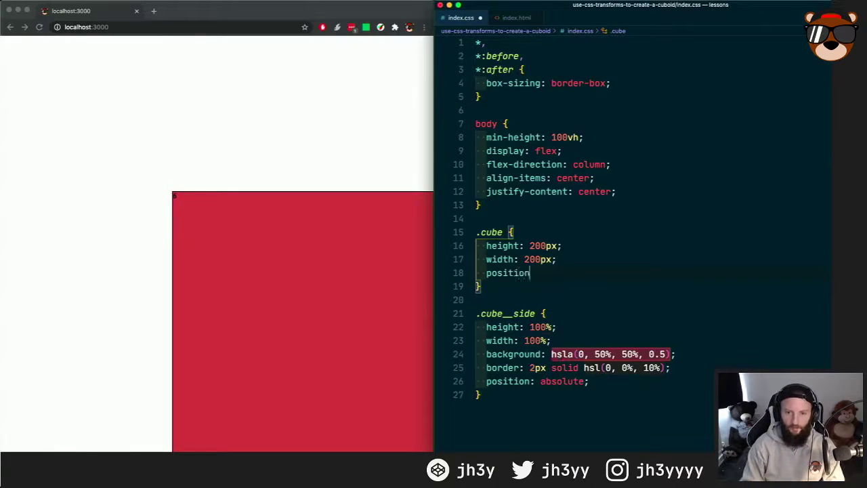
text(: relative;)
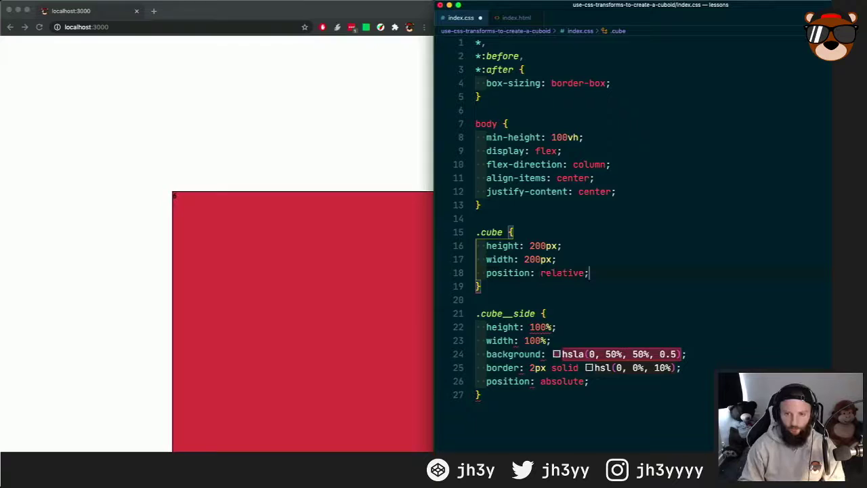